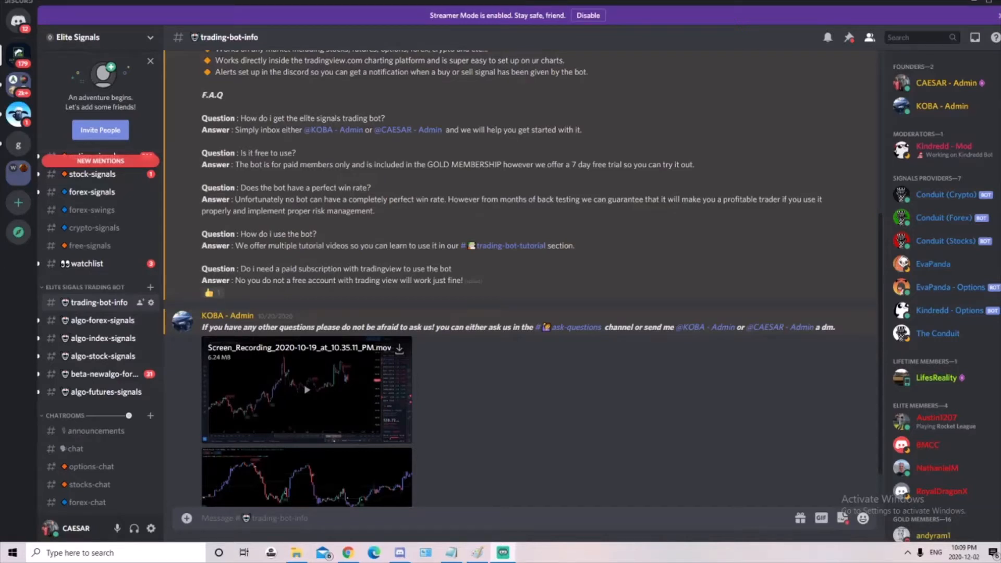
{"action": "mouse_move", "coordinate": [588, 439]}
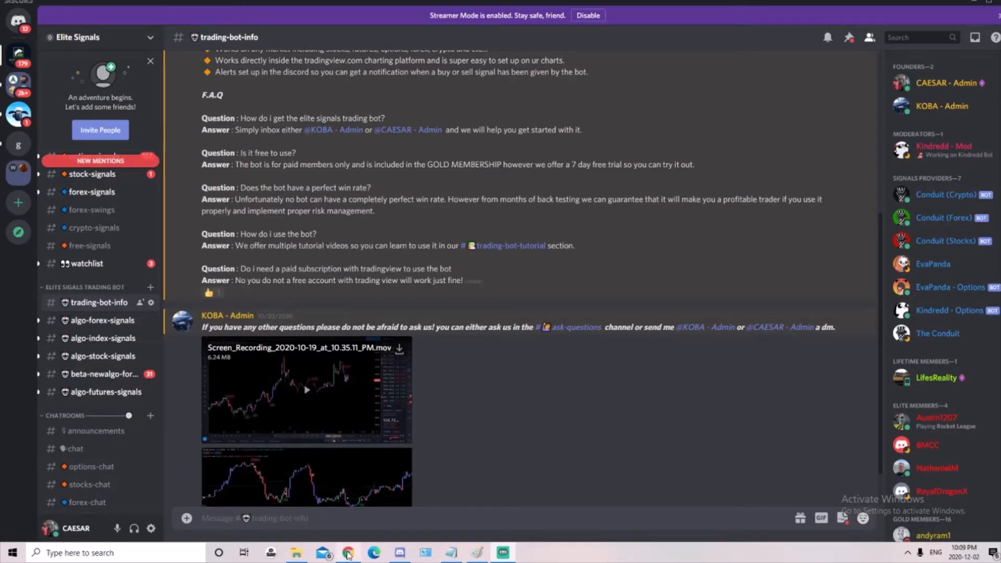
Step: Switch to TradingView and launch the full-featured SPX chart on hourly candles
{"action": "left_click", "coordinate": [373, 553]}
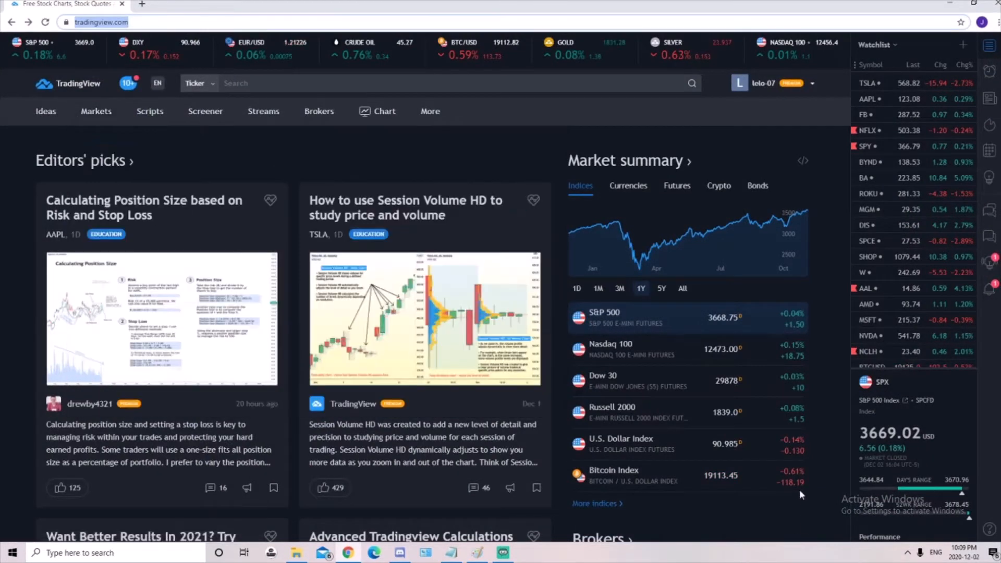
{"action": "mouse_move", "coordinate": [544, 49]}
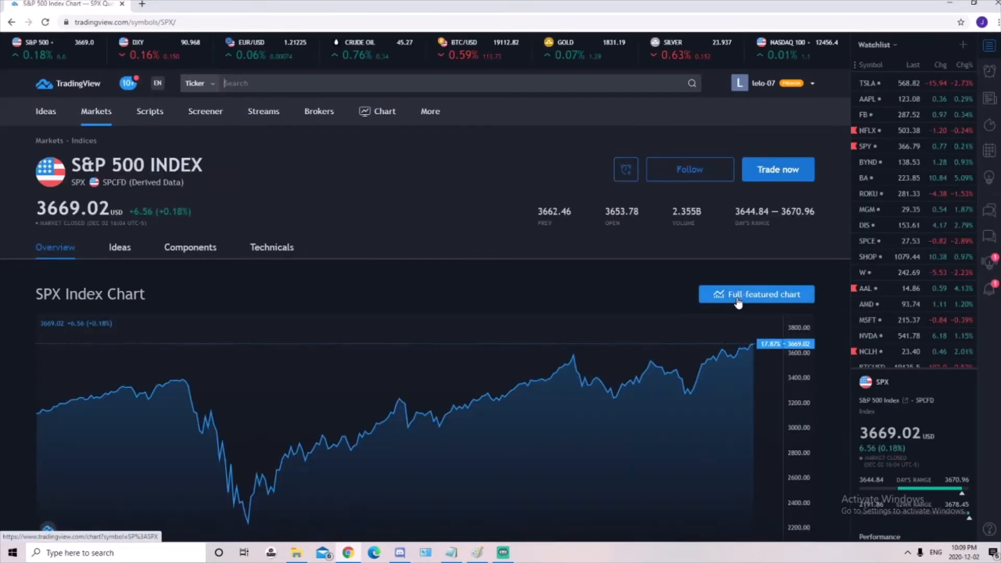
{"action": "left_click", "coordinate": [757, 294]}
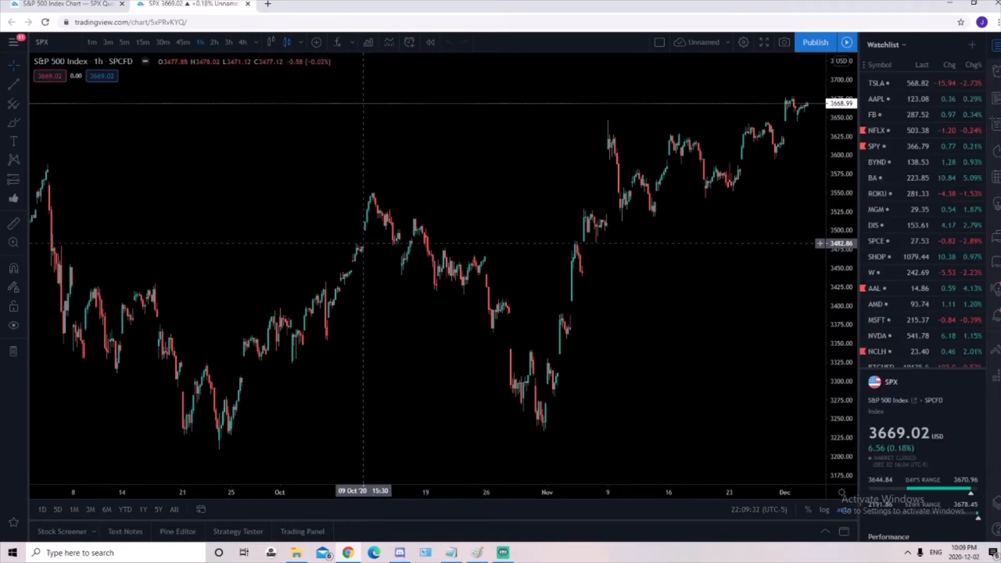
{"action": "mouse_move", "coordinate": [382, 110]}
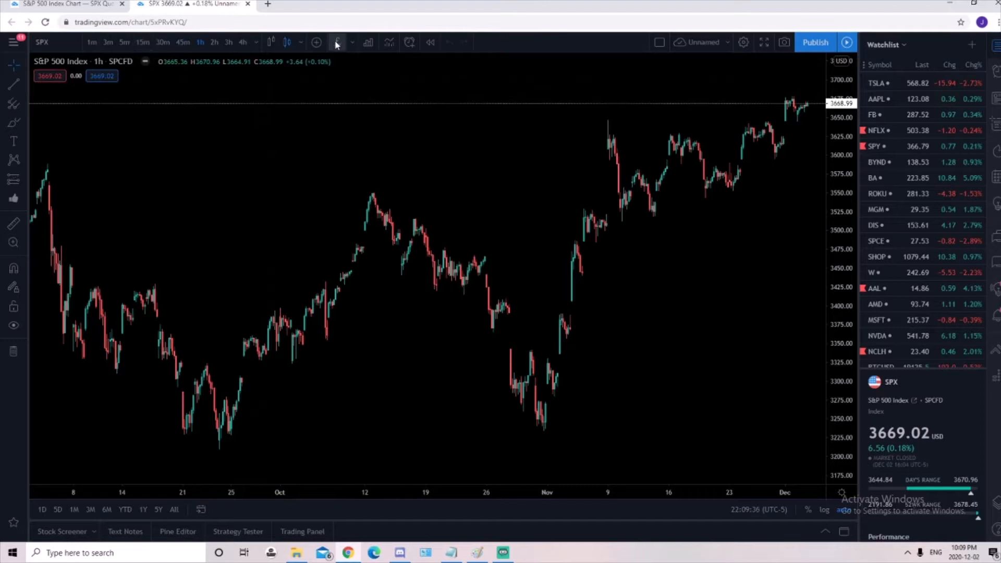
Step: Add the invite-only Elite Algo v7 script to the SPX chart
{"action": "left_click", "coordinate": [336, 42]}
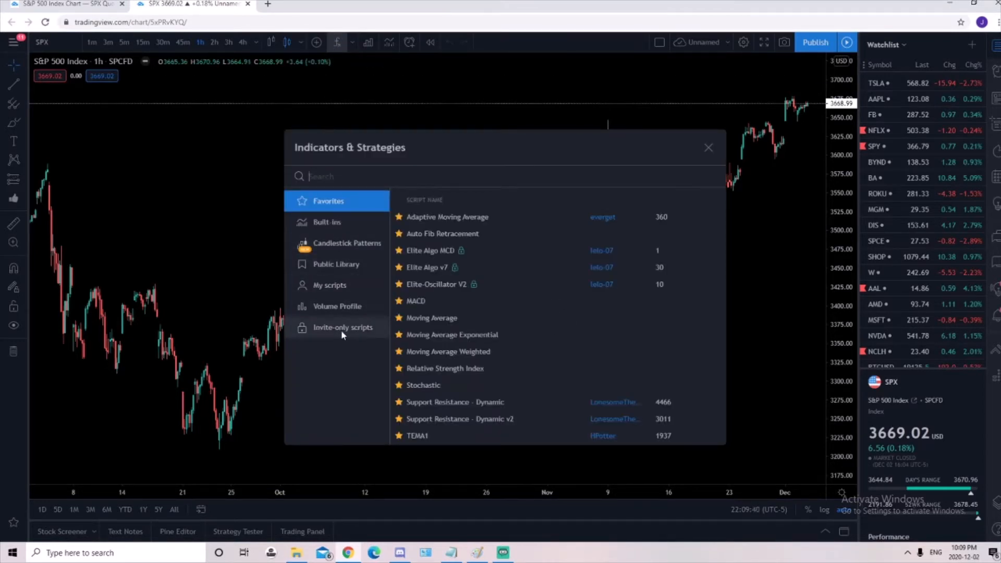
{"action": "left_click", "coordinate": [343, 327]}
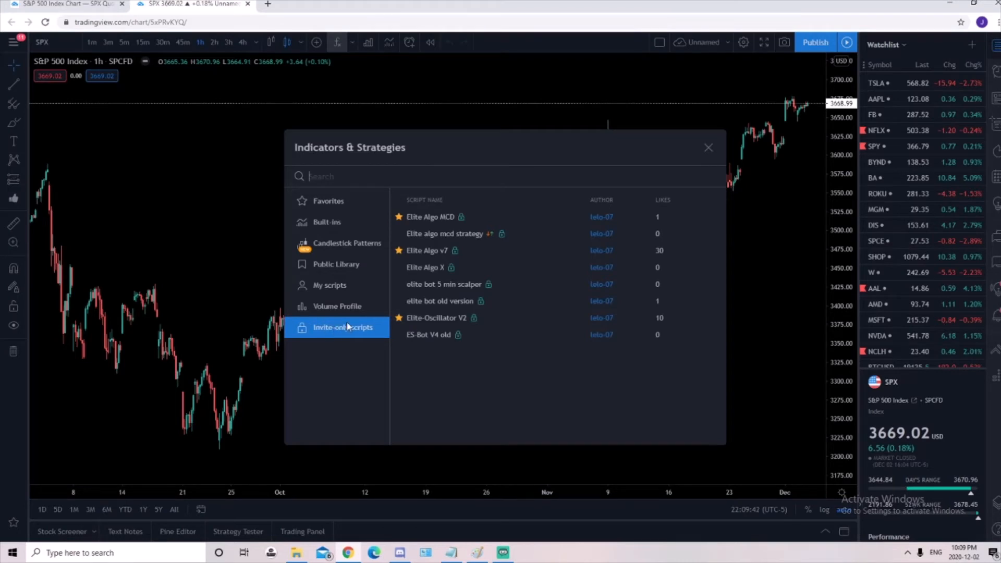
{"action": "left_click", "coordinate": [327, 222]}
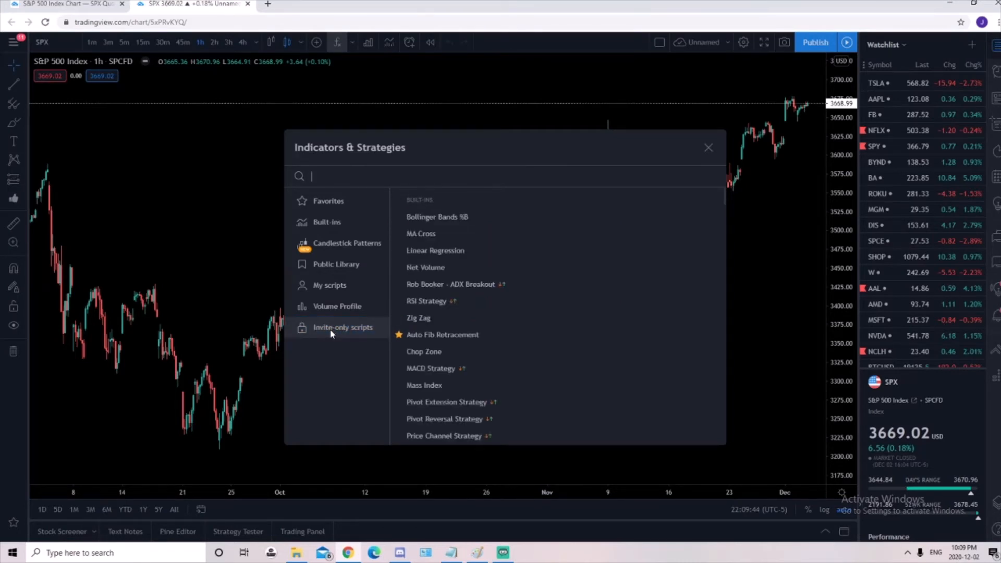
{"action": "left_click", "coordinate": [342, 327]}
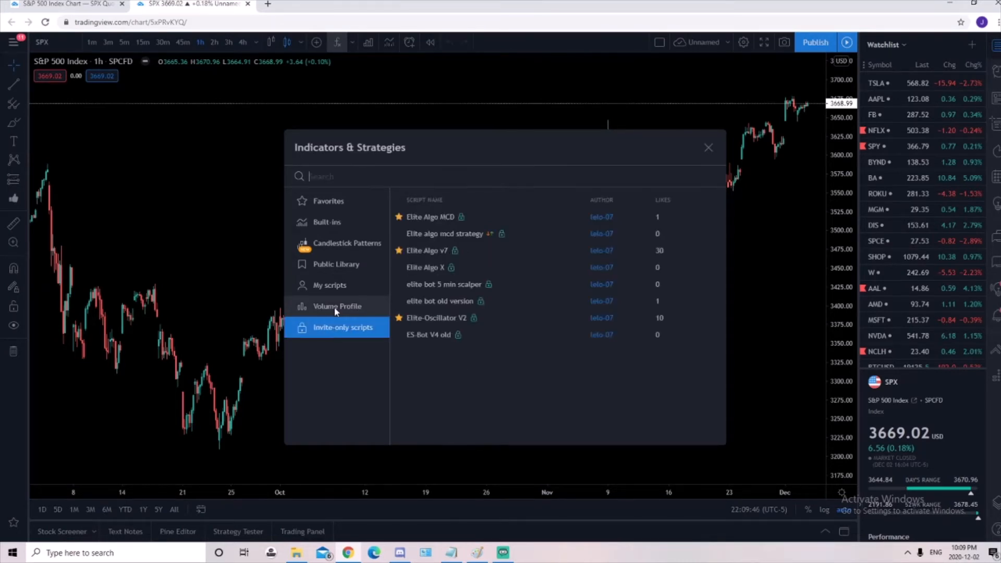
{"action": "mouse_move", "coordinate": [443, 203]}
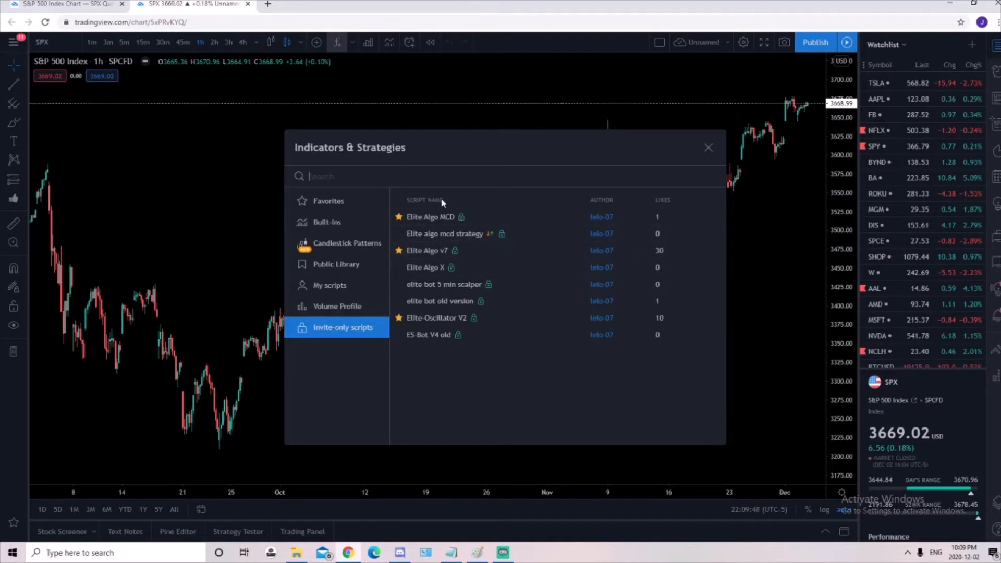
{"action": "mouse_move", "coordinate": [440, 250]}
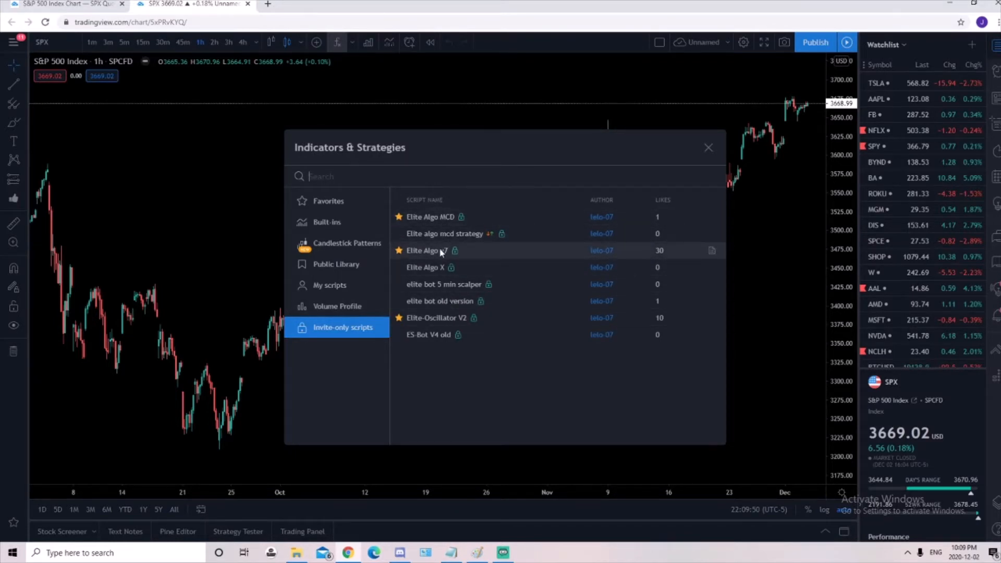
{"action": "mouse_move", "coordinate": [428, 254]}
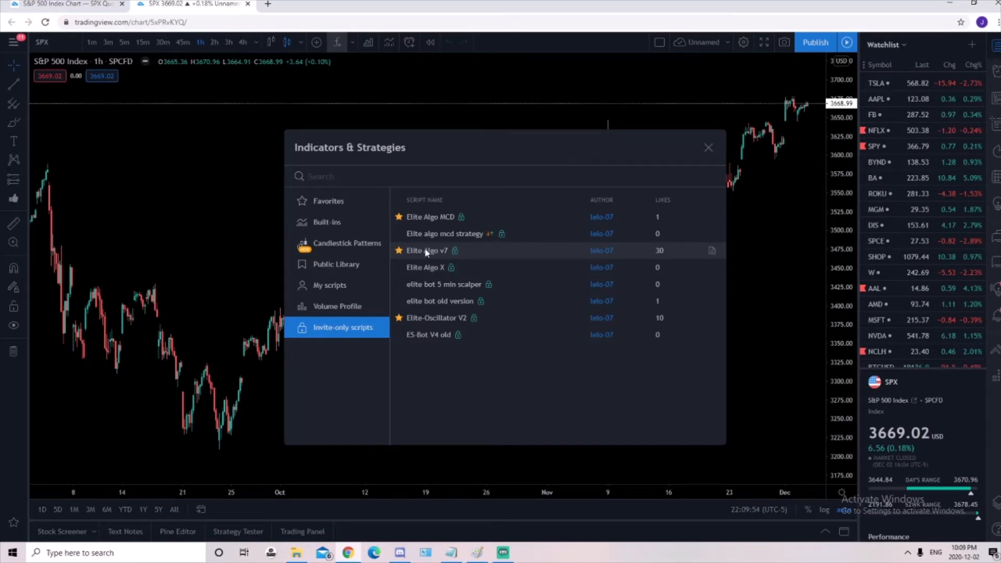
{"action": "left_click", "coordinate": [426, 250]}
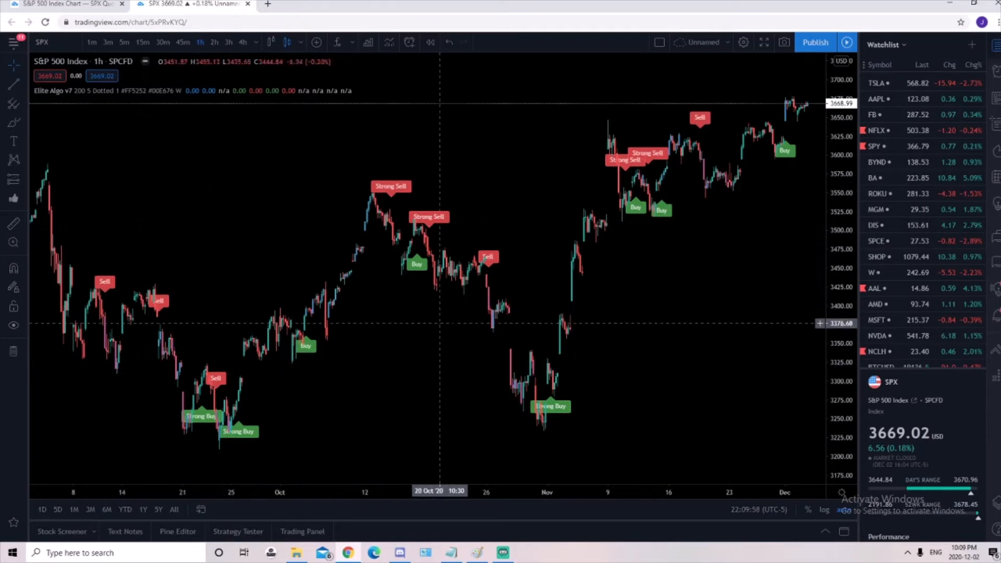
Step: Add the Elite-Oscillator V2 indicator from the invite-only scripts
{"action": "left_click", "coordinate": [336, 43]}
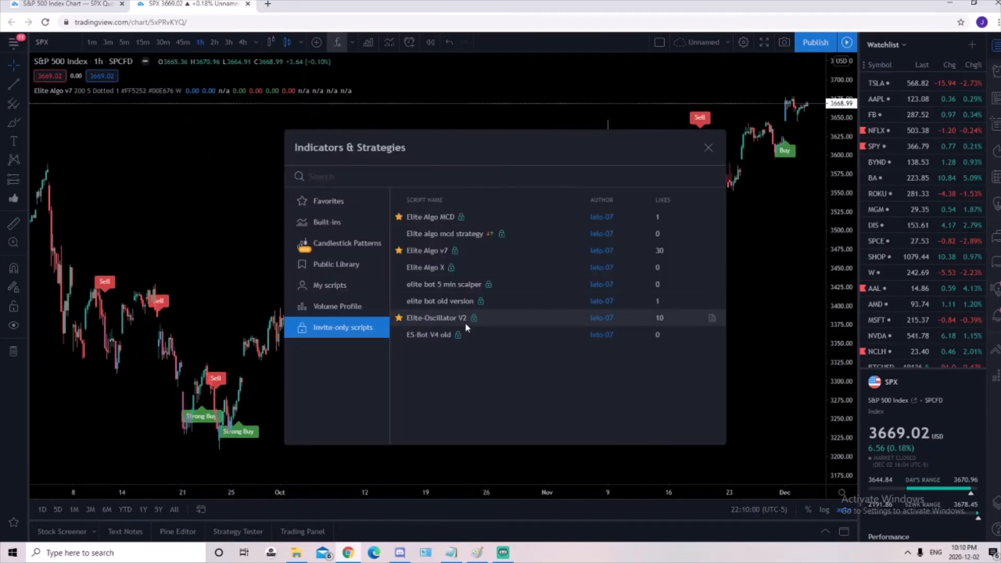
{"action": "left_click", "coordinate": [436, 317]}
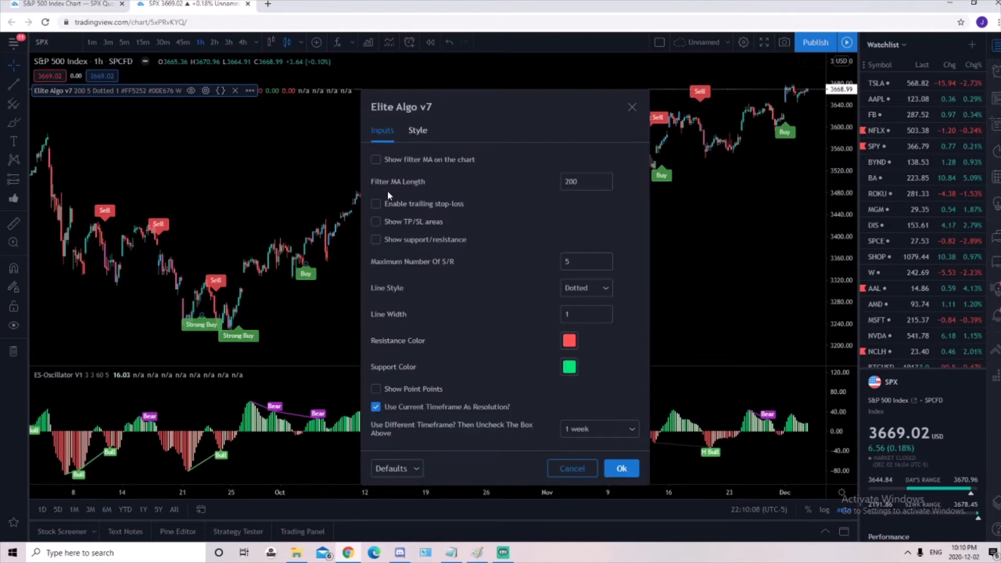
{"action": "mouse_move", "coordinate": [378, 207]}
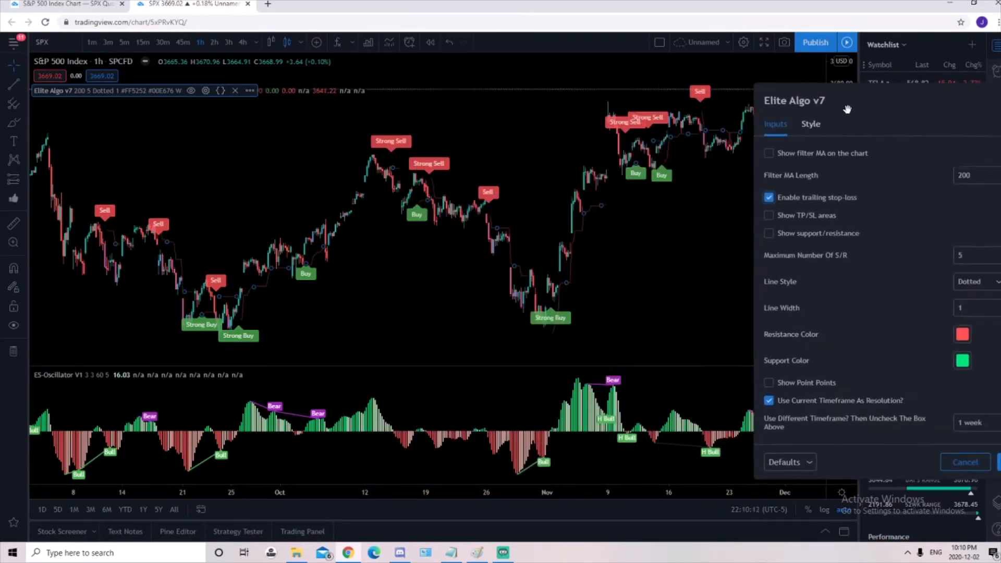
{"action": "mouse_move", "coordinate": [666, 300]}
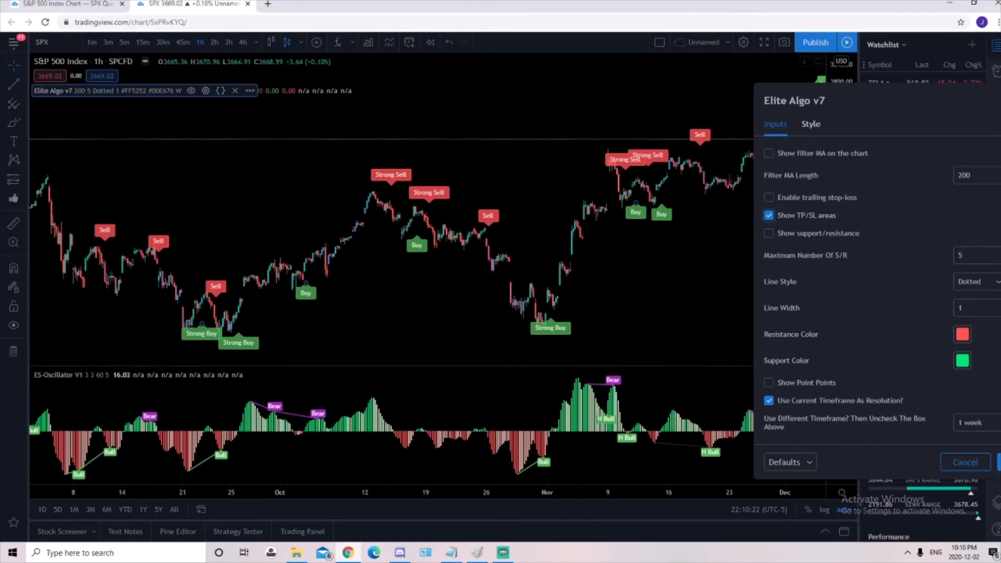
Step: Apply Show TP/SL areas so Elite Algo v7 draws take-profit, entry and stop-loss levels
{"action": "left_click", "coordinate": [965, 462]}
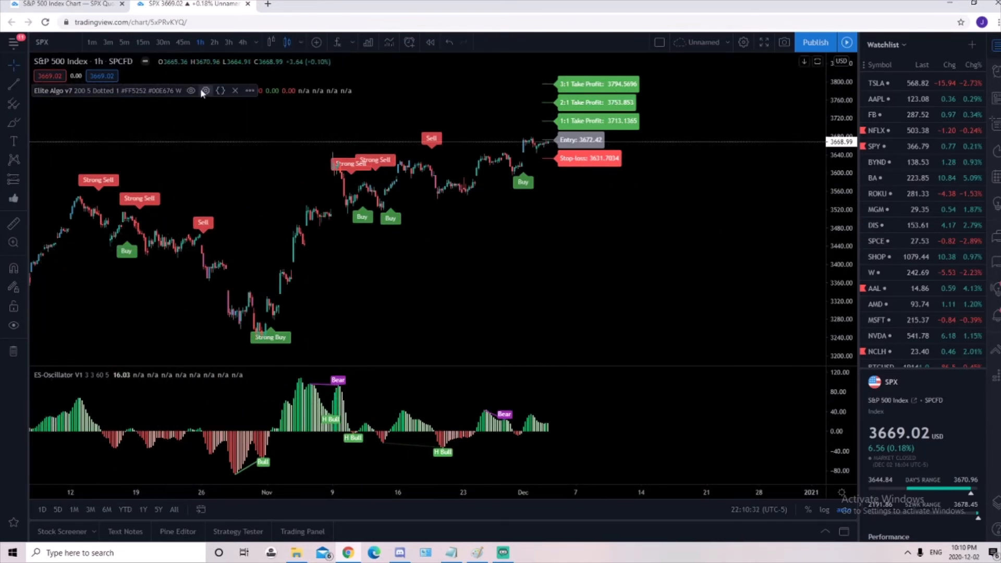
Step: In Elite Algo v7 settings, enable Show support/resistance in place of TP/SL areas
{"action": "left_click", "coordinate": [205, 90]}
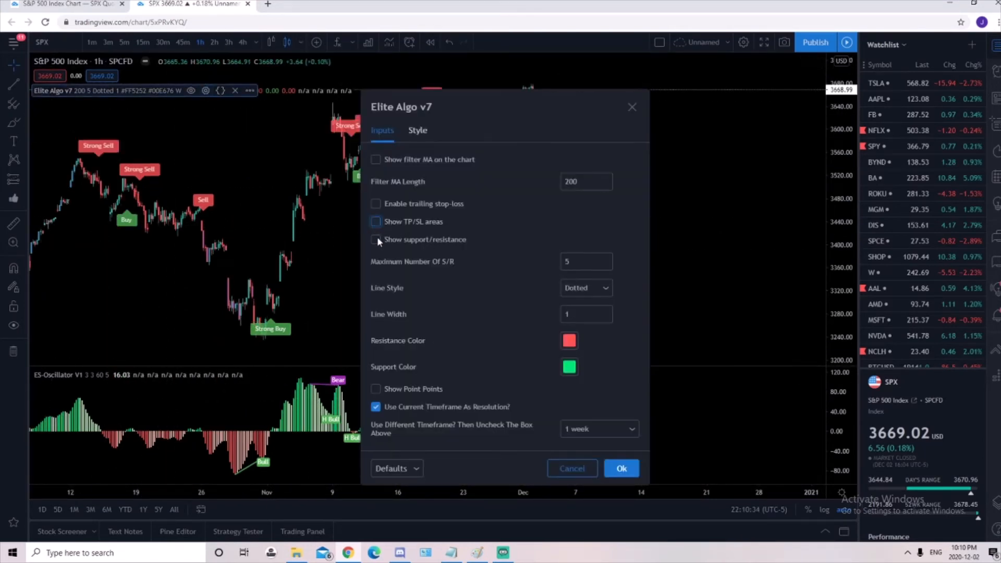
{"action": "left_click", "coordinate": [375, 239]}
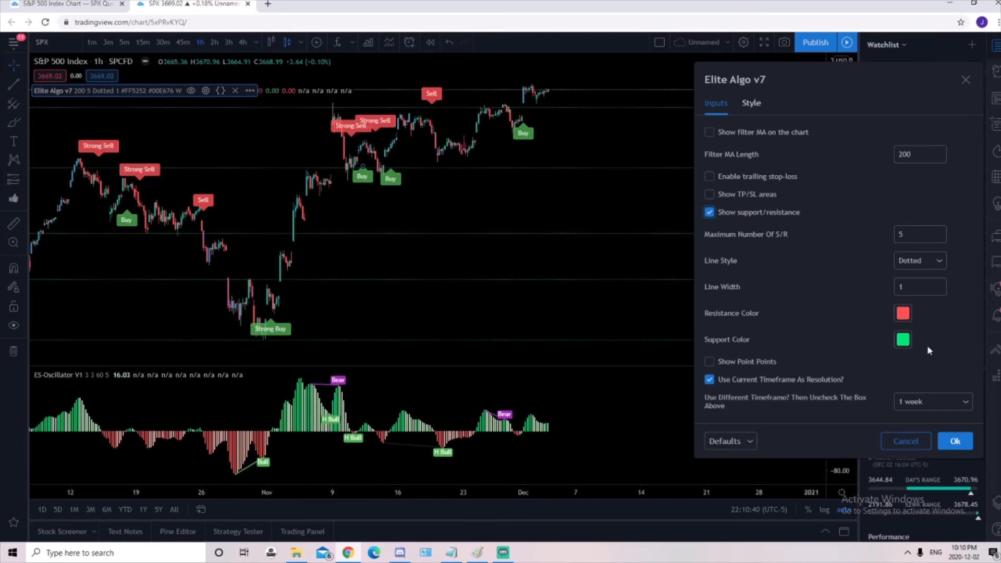
{"action": "mouse_move", "coordinate": [375, 310]}
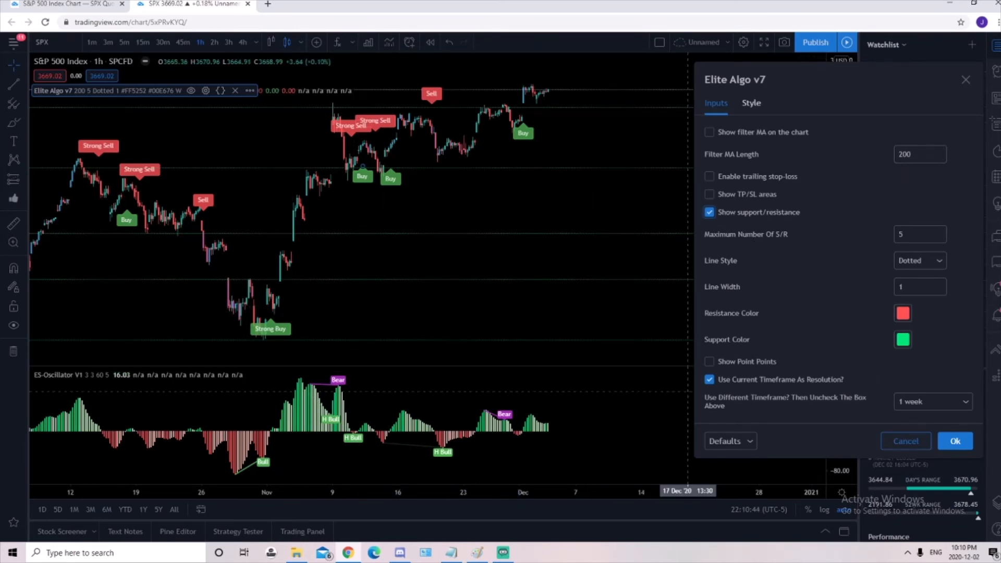
{"action": "mouse_move", "coordinate": [163, 380]}
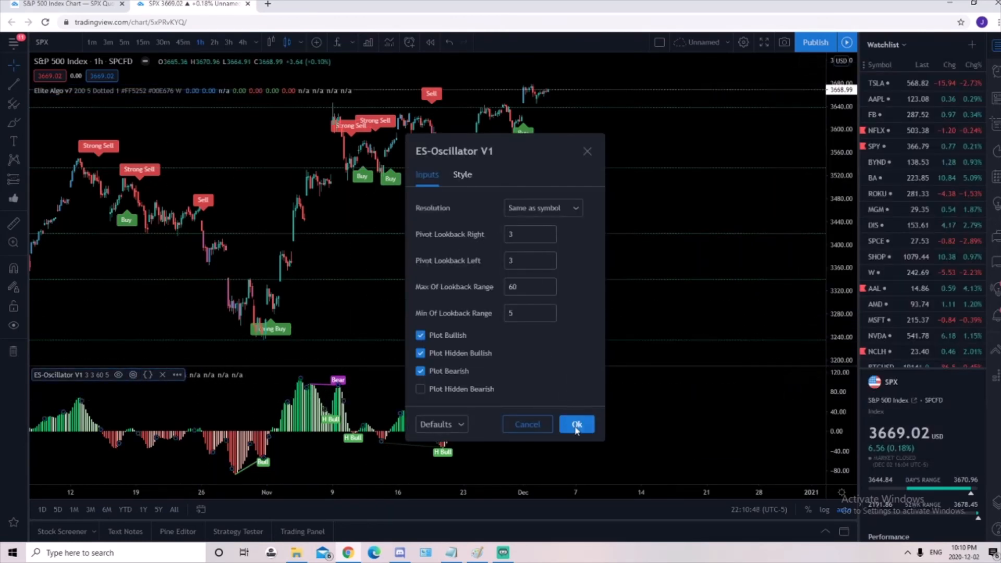
Step: Confirm the ES-Oscillator V1 settings unchanged, keeping its pane below the chart
{"action": "left_click", "coordinate": [575, 424]}
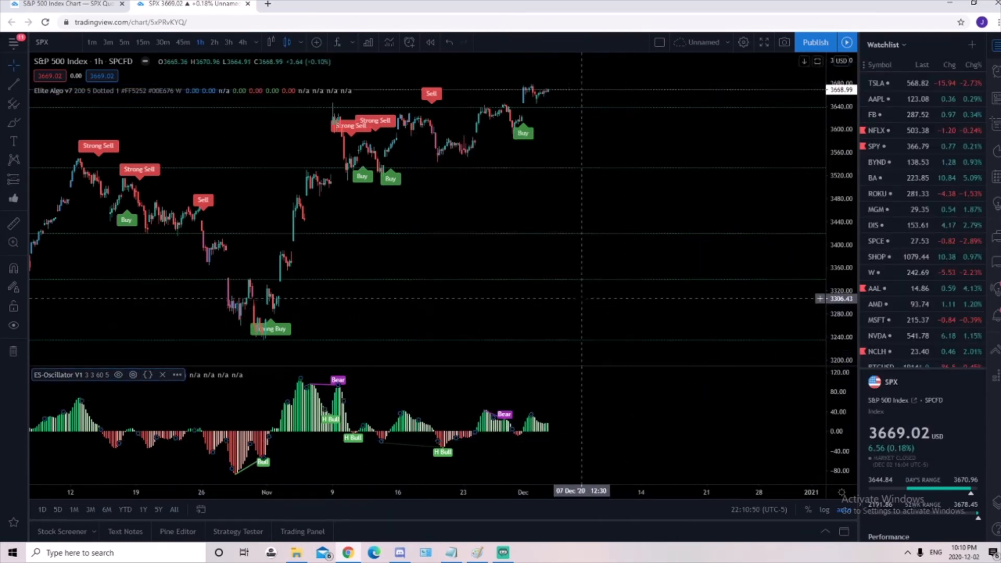